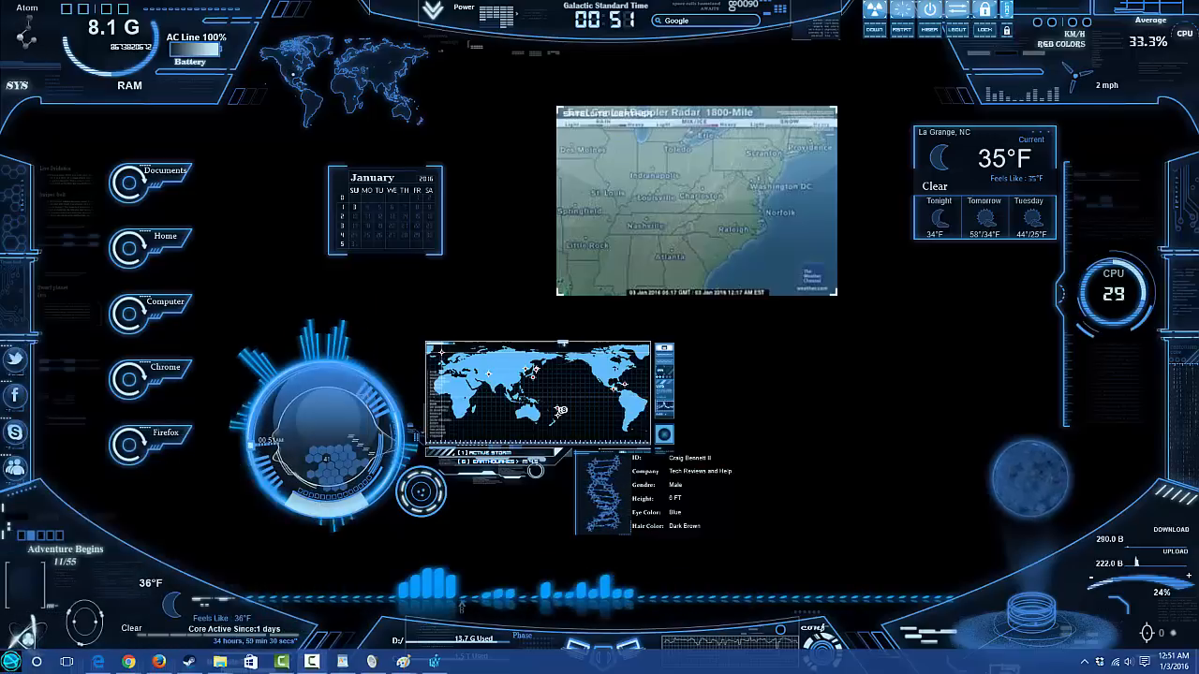
Bring up the YouTube video on changing the Windows 10 Start button settings
left_click(11, 659)
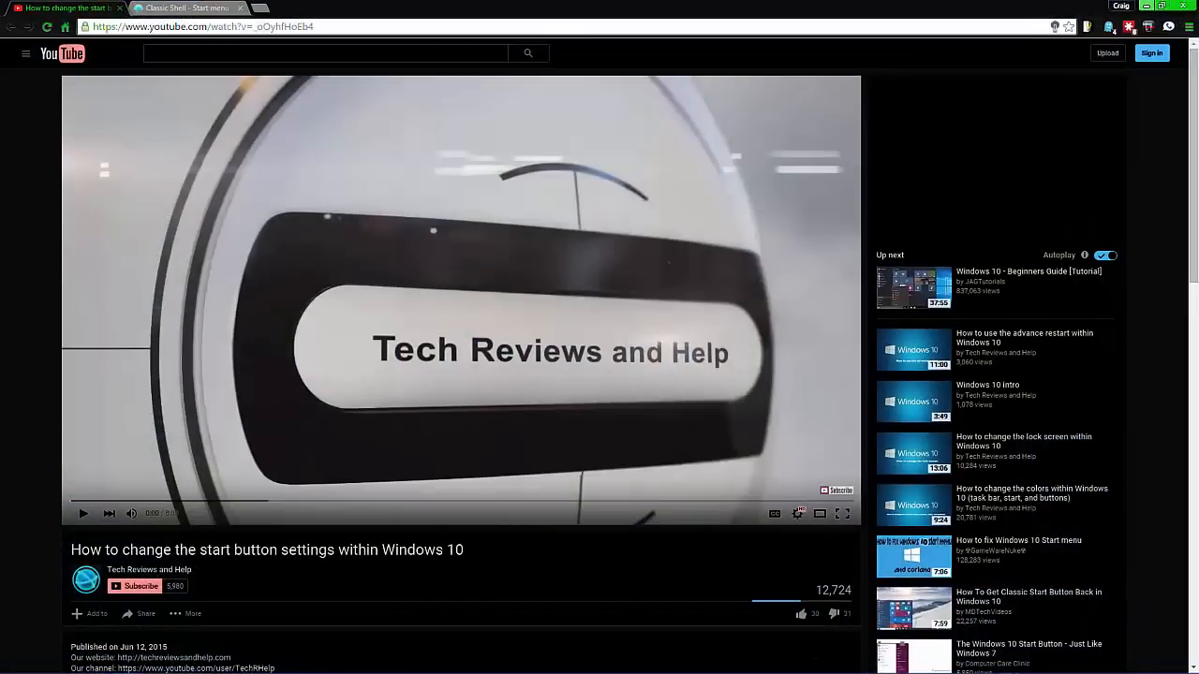
mouse_move(1034, 122)
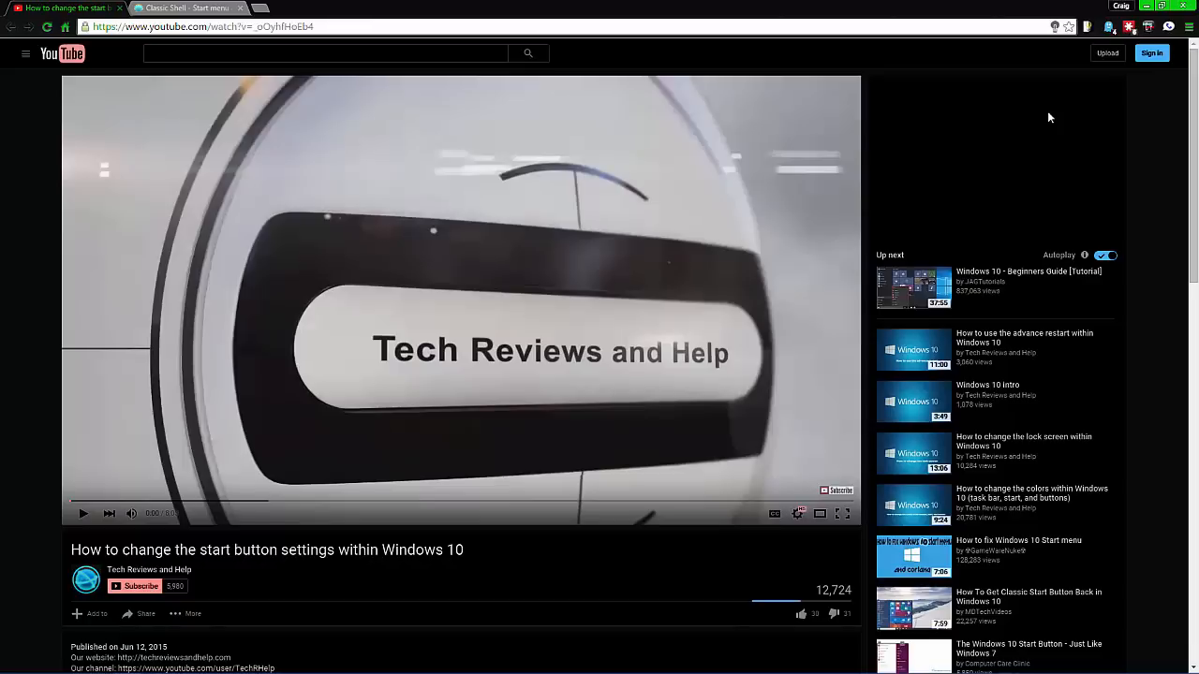
mouse_move(401, 251)
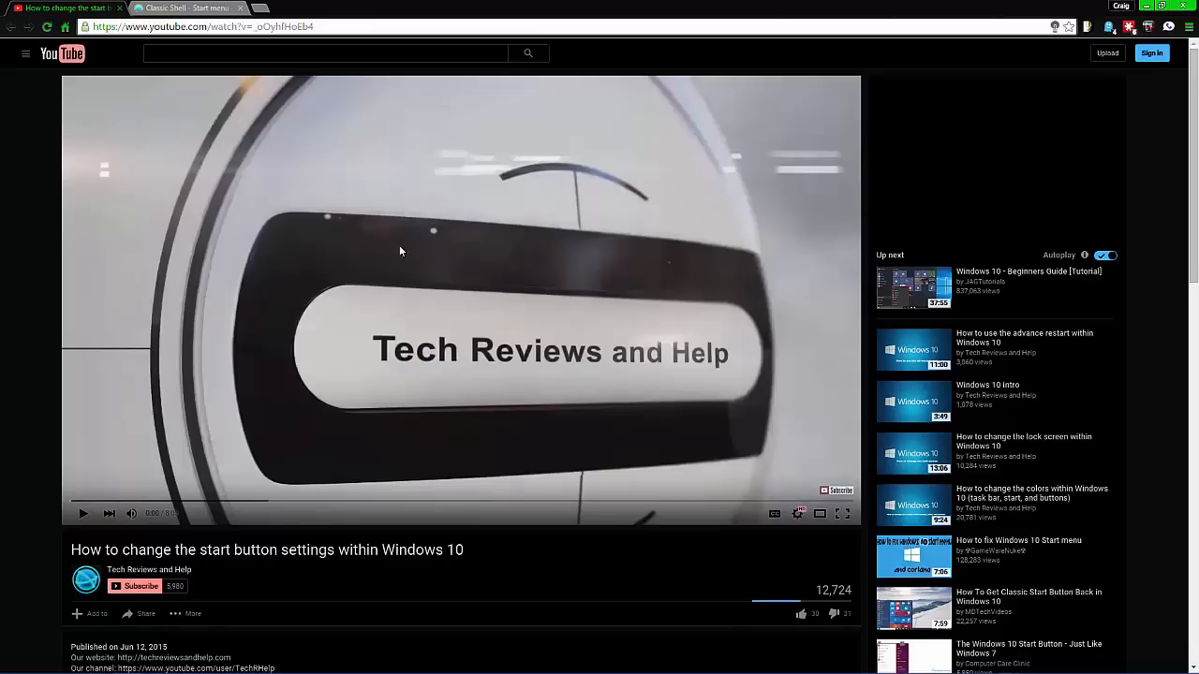
mouse_move(502, 517)
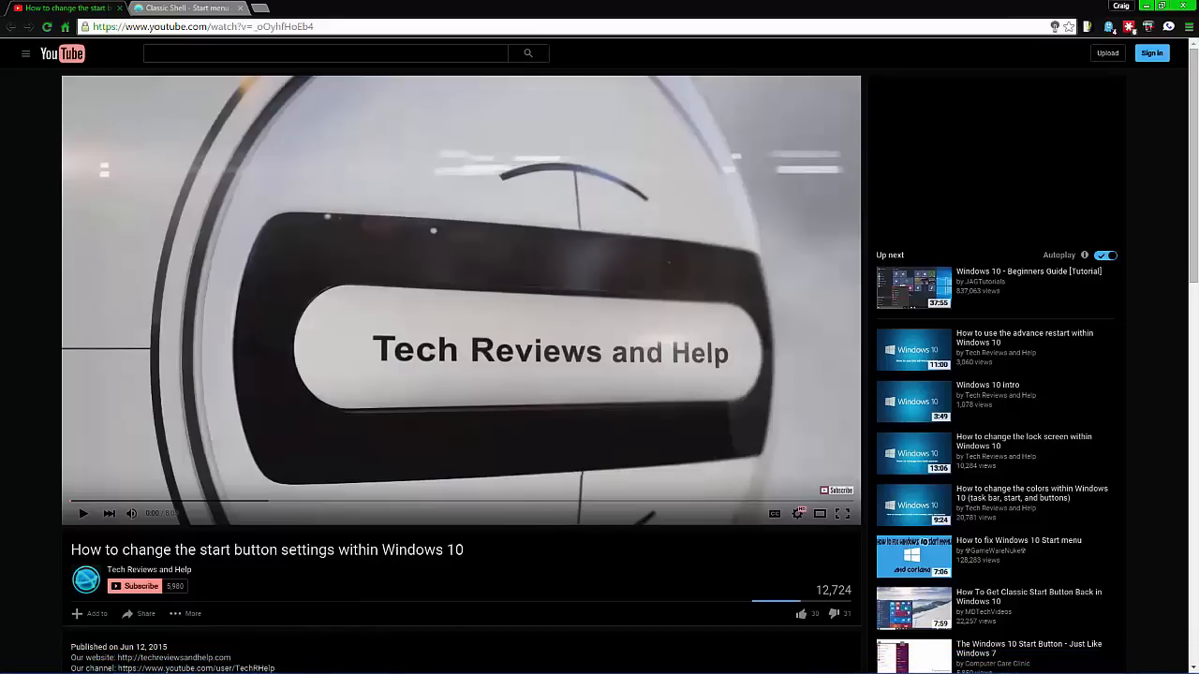
mouse_move(330, 551)
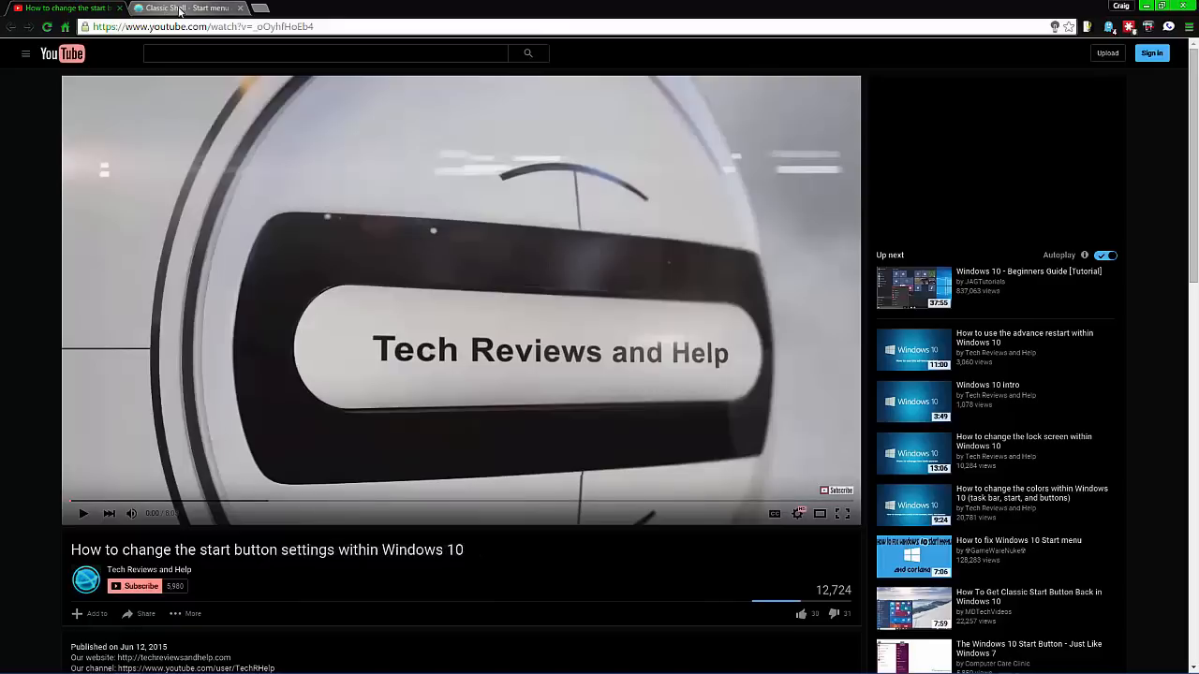
mouse_move(187, 8)
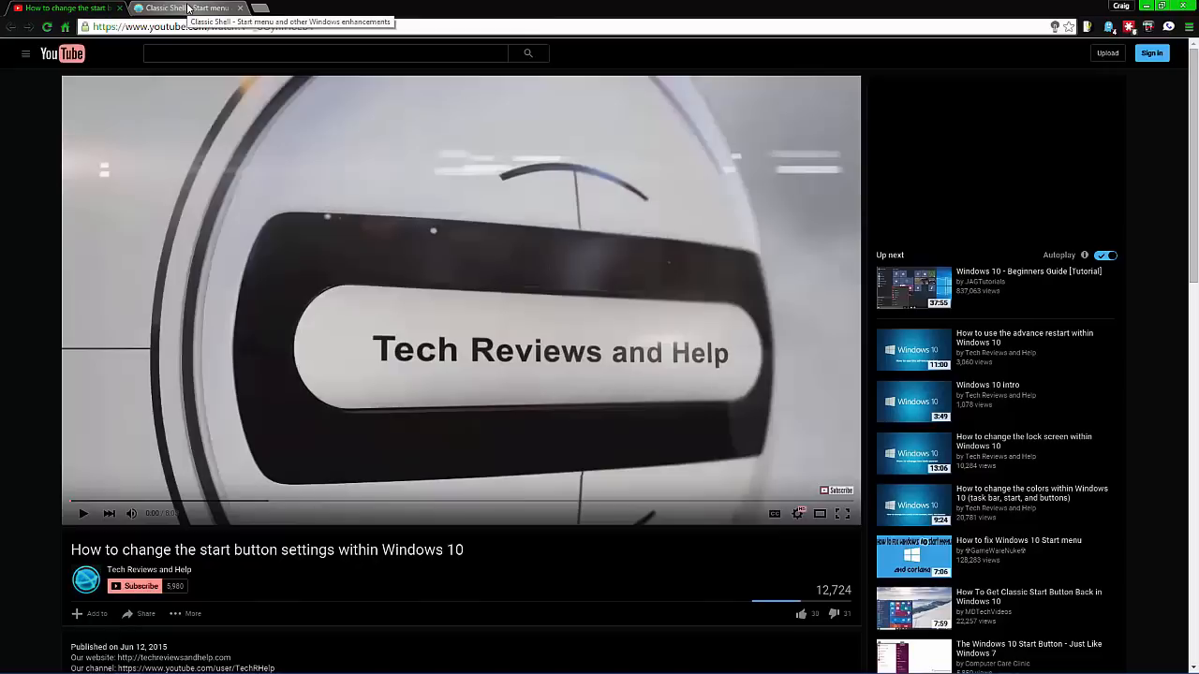
Switch to the classicshell.net homepage showing features and download links
left_click(184, 7)
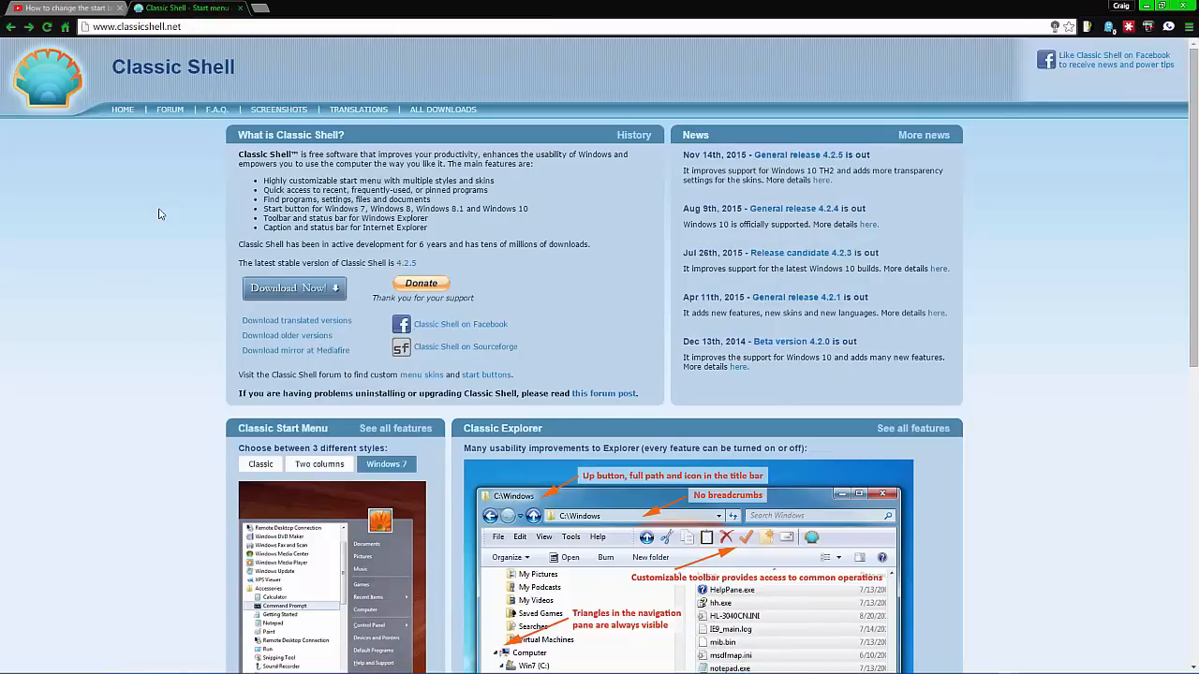
mouse_move(208, 199)
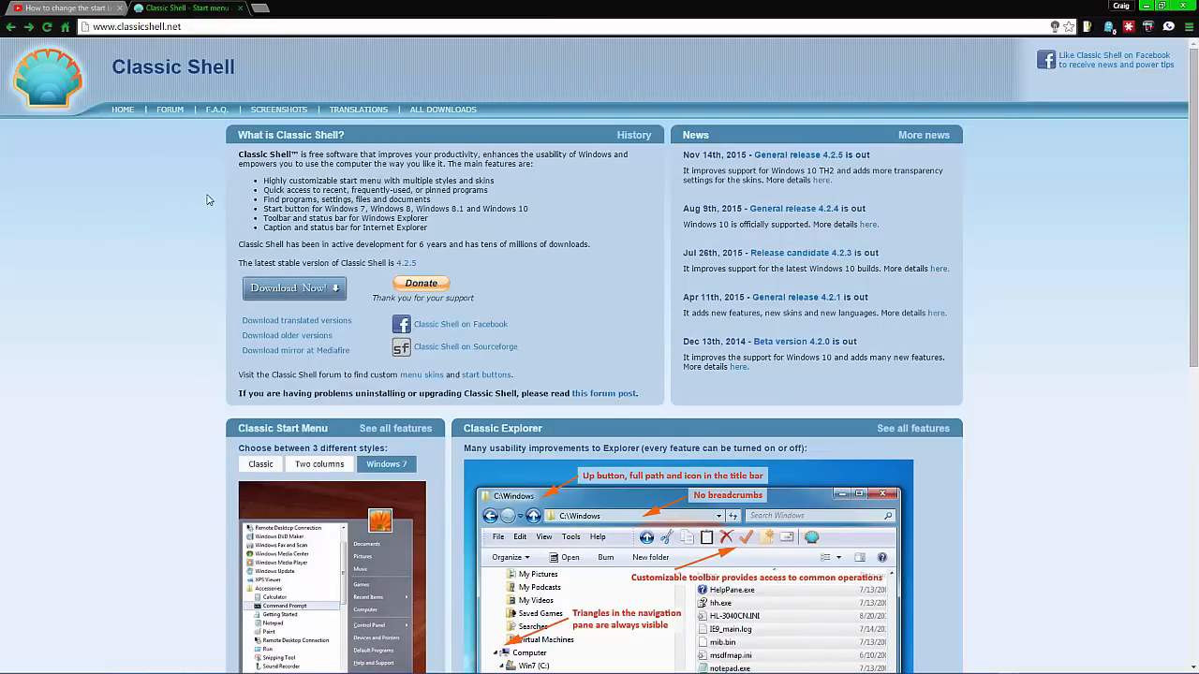
mouse_move(215, 306)
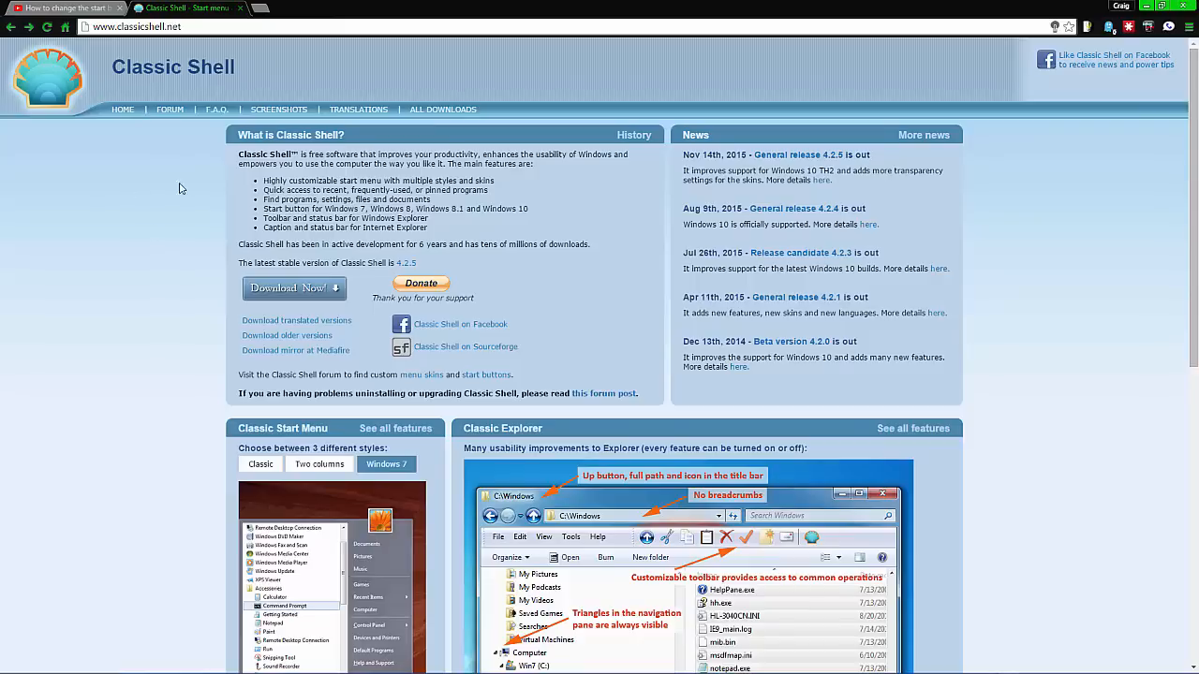
mouse_move(193, 229)
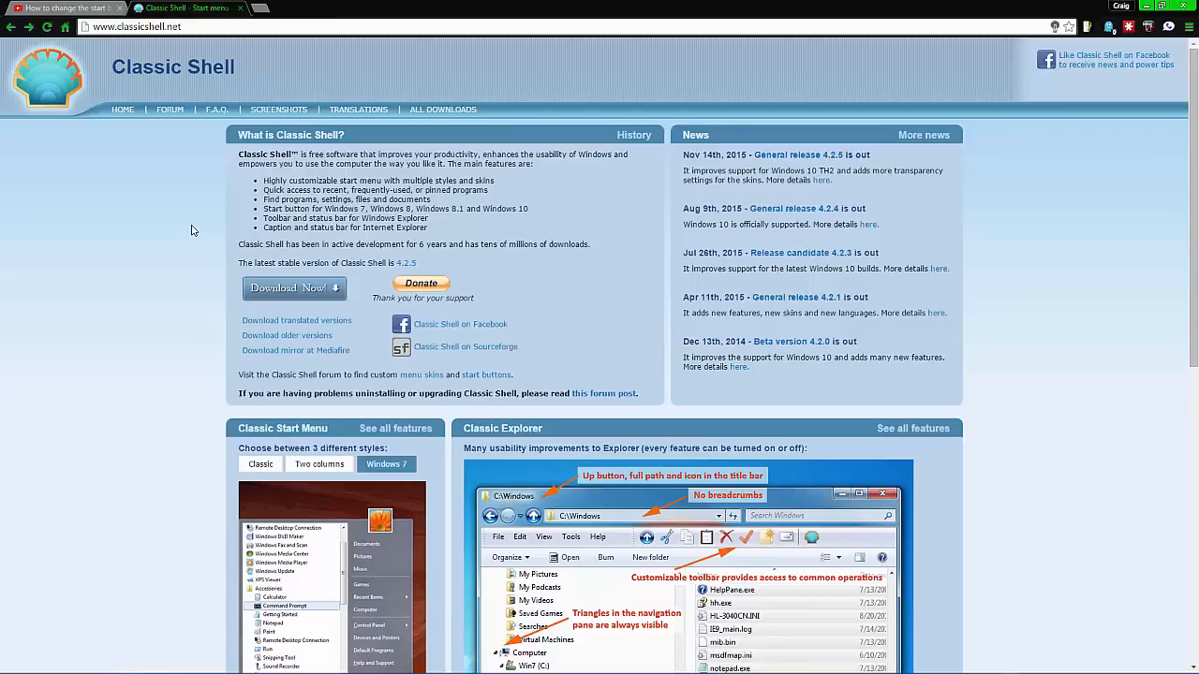
mouse_move(487, 375)
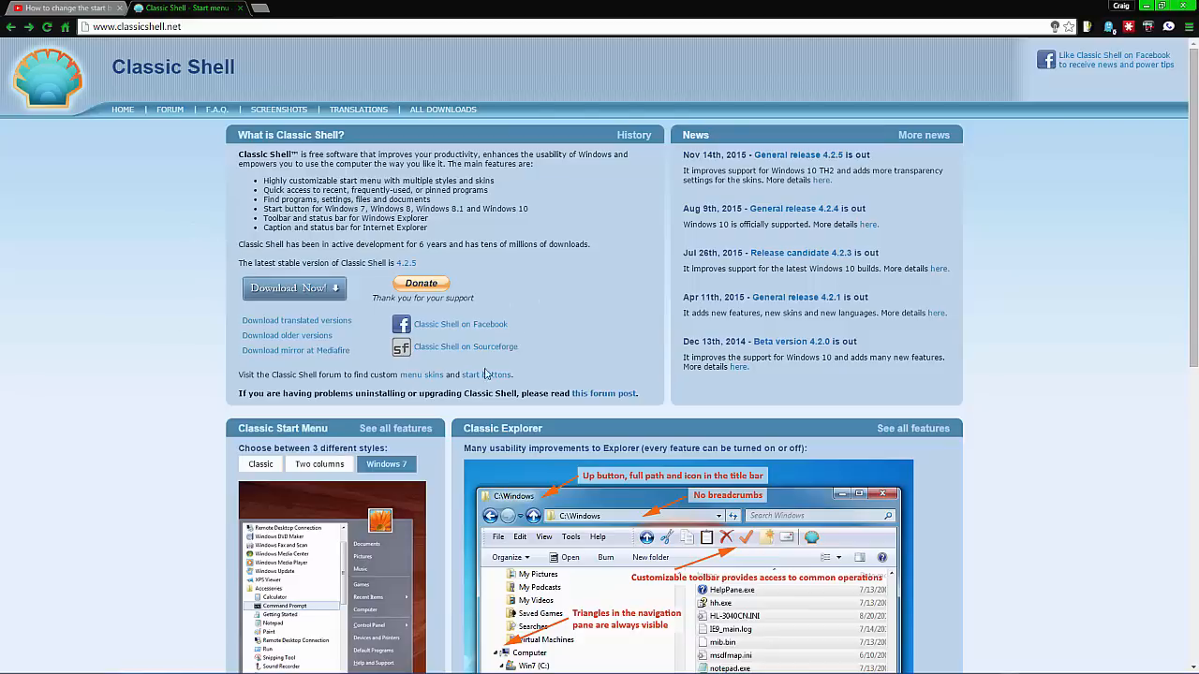
mouse_move(174, 191)
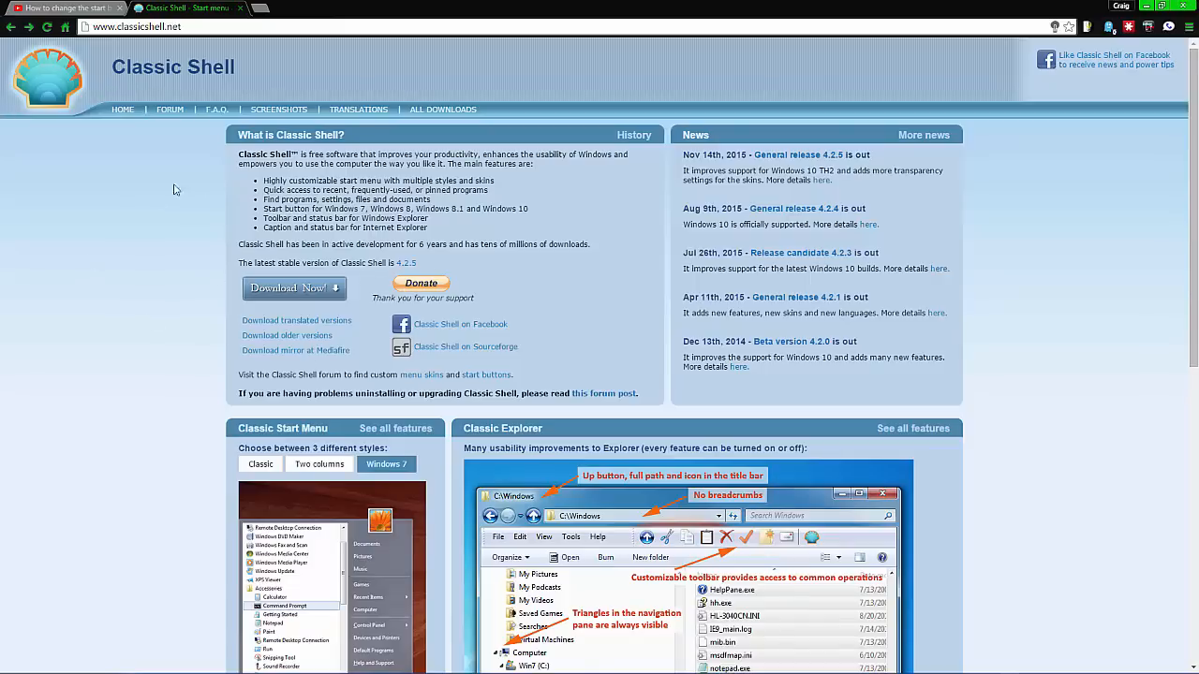
mouse_move(138, 319)
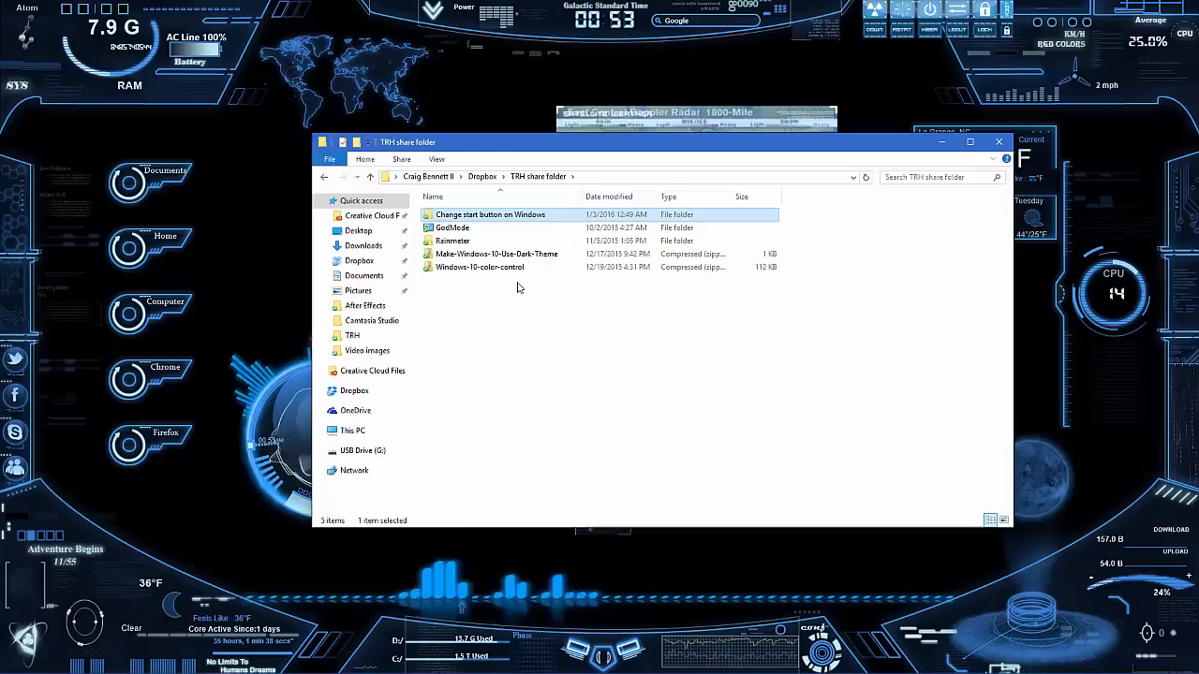
mouse_move(465, 229)
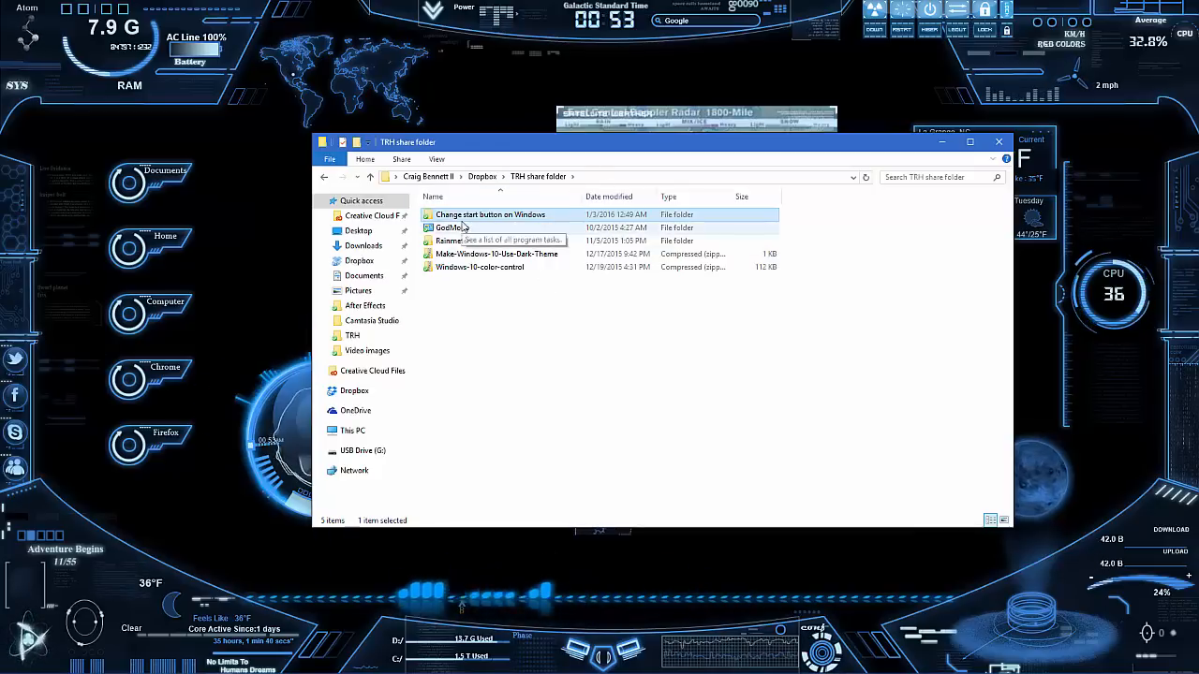
Open the 'Change start button on Windows' folder and launch the Classic Shell setup
double_click(491, 214)
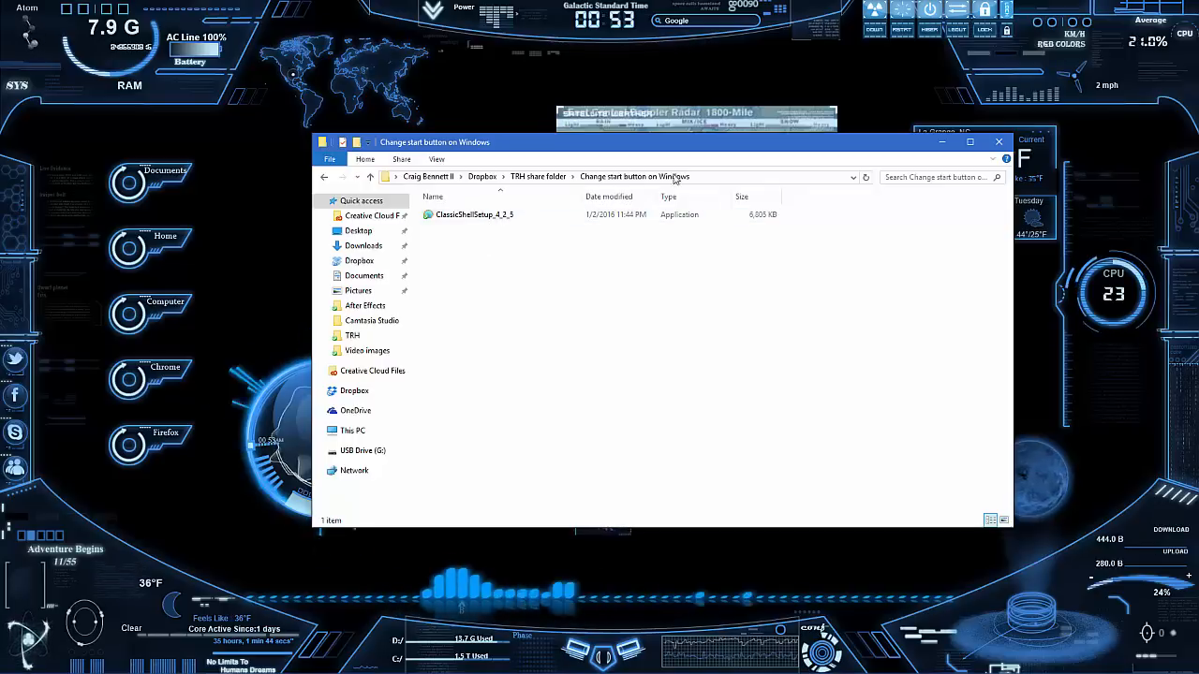
left_click(998, 142)
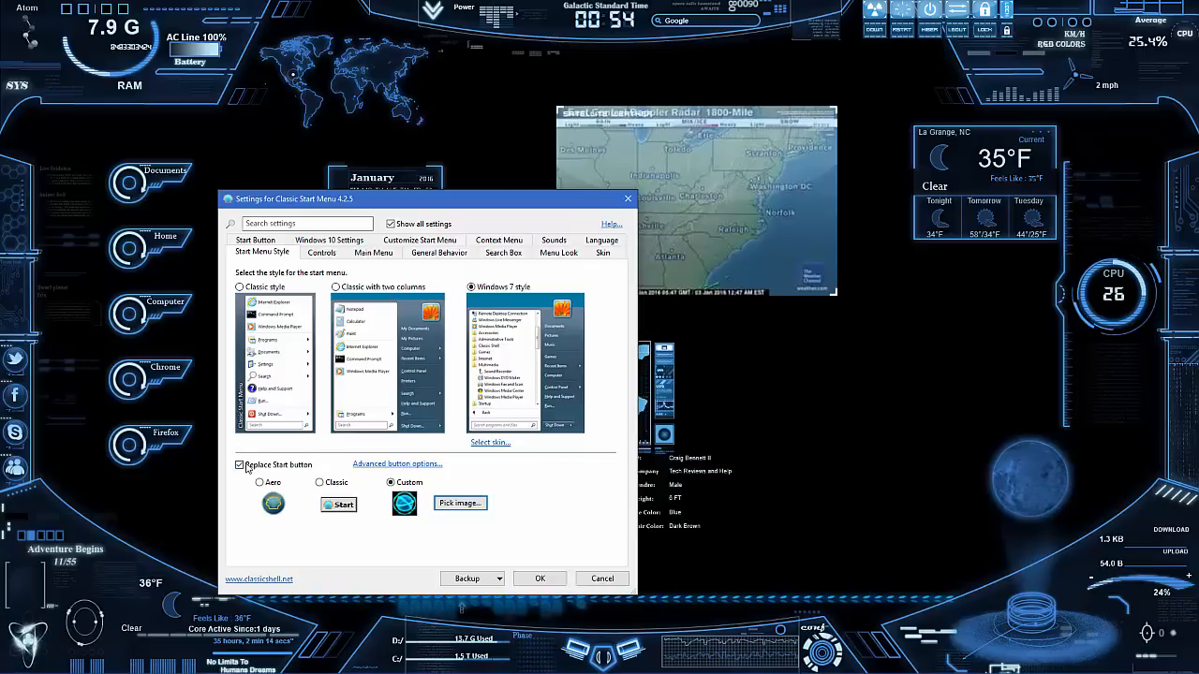
Toggle Replace Start button off and on, trying the Classic and other button styles
left_click(238, 465)
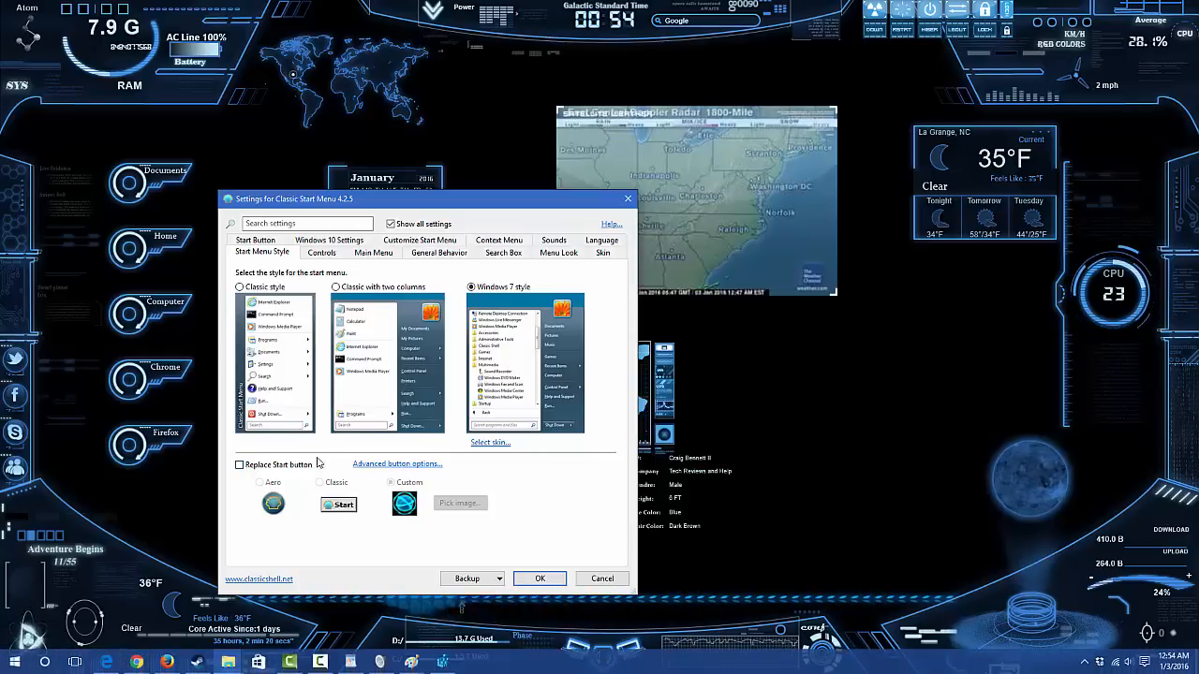
left_click(239, 465)
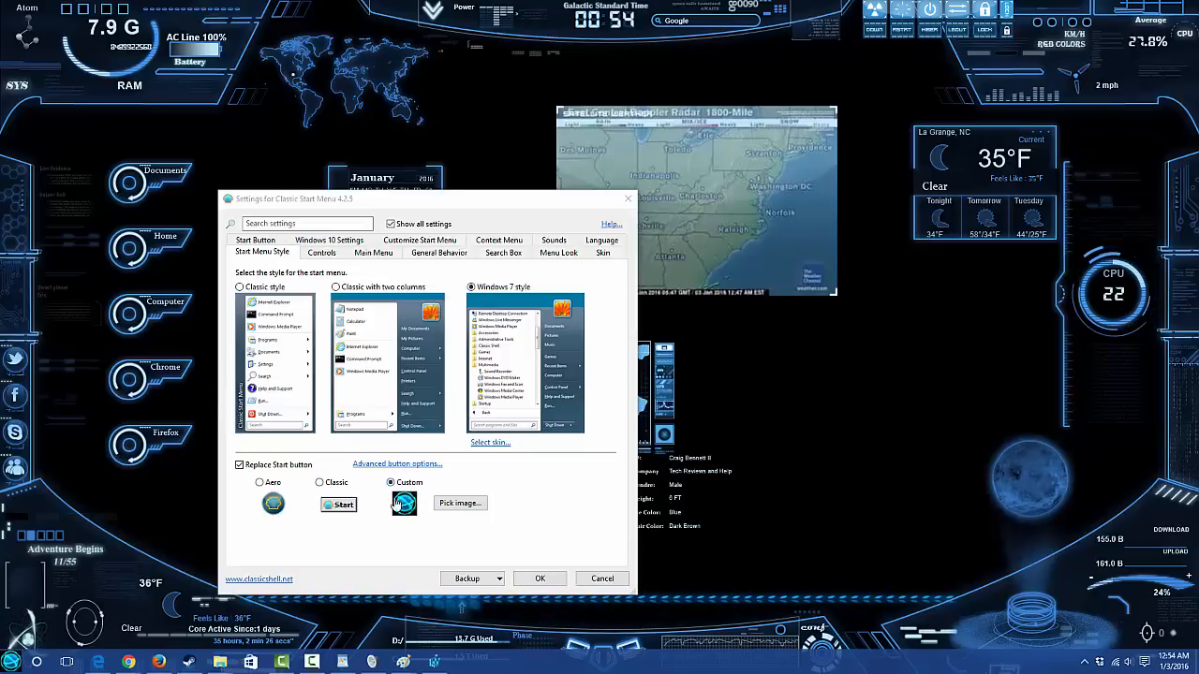
left_click(320, 483)
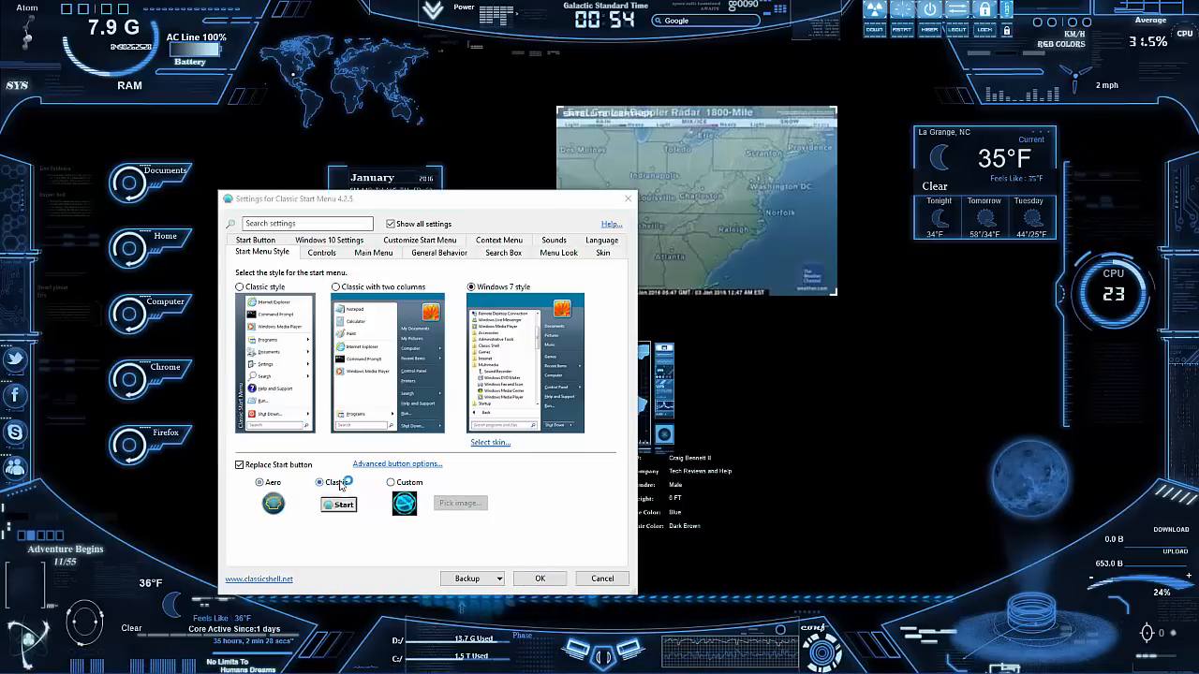
left_click(390, 484)
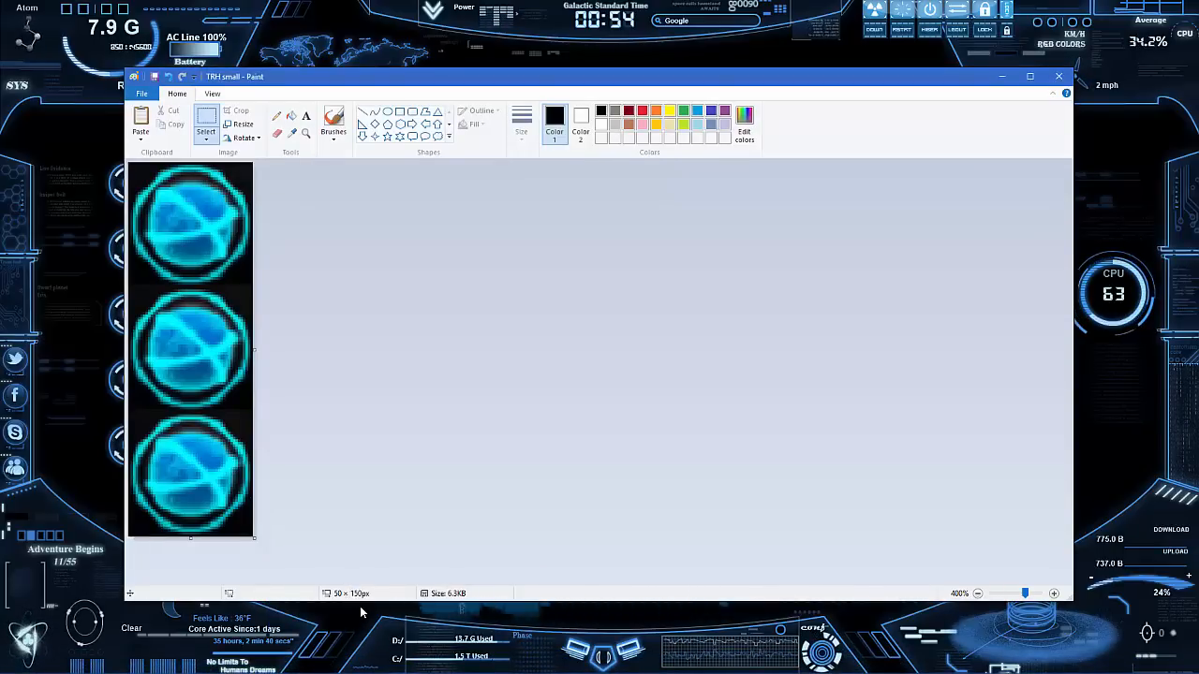
mouse_move(173, 221)
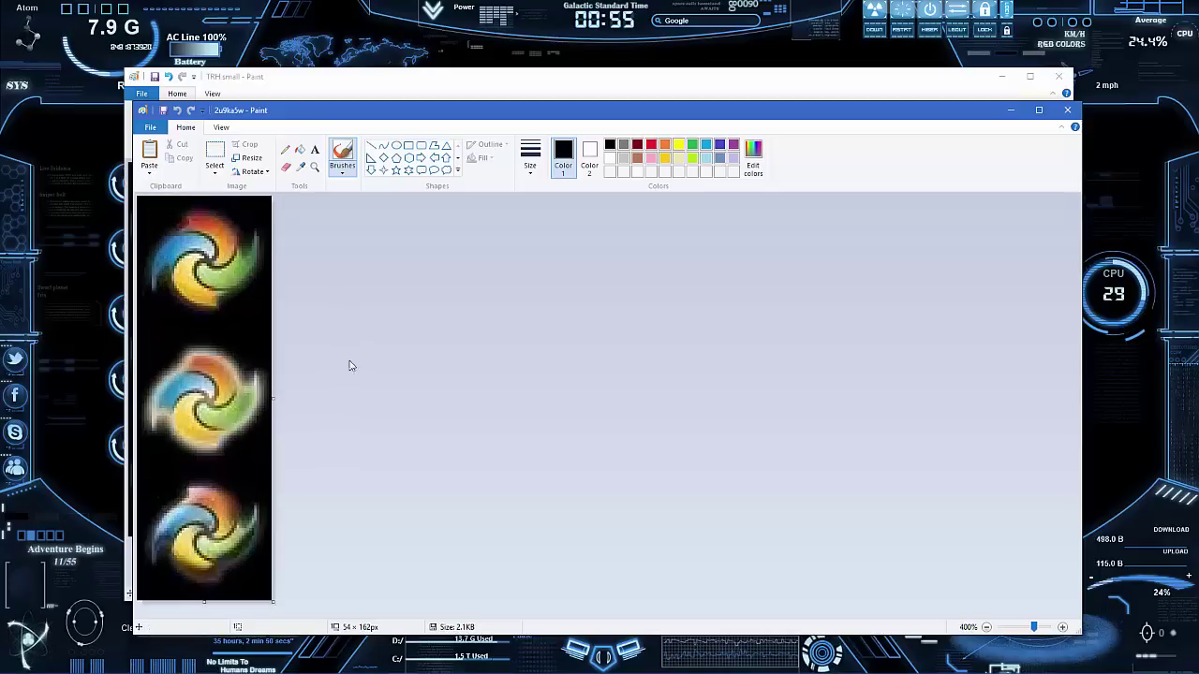
mouse_move(448, 296)
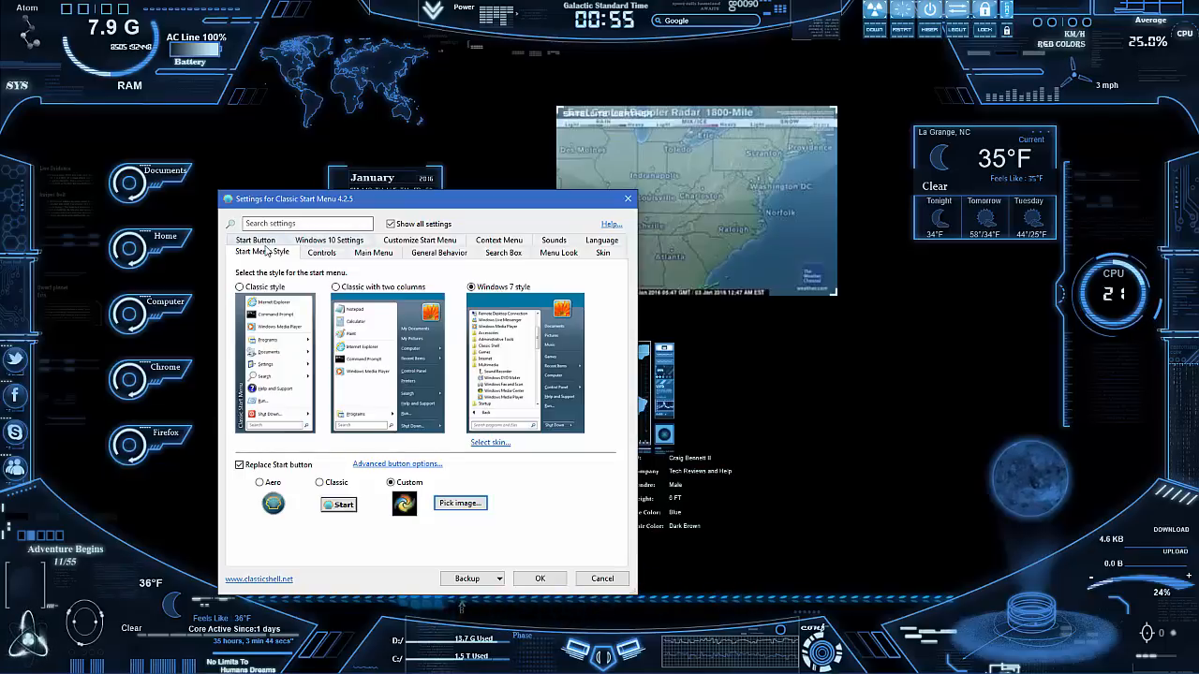
Show the Start Button settings with the custom swirl PNG image and button size
left_click(255, 251)
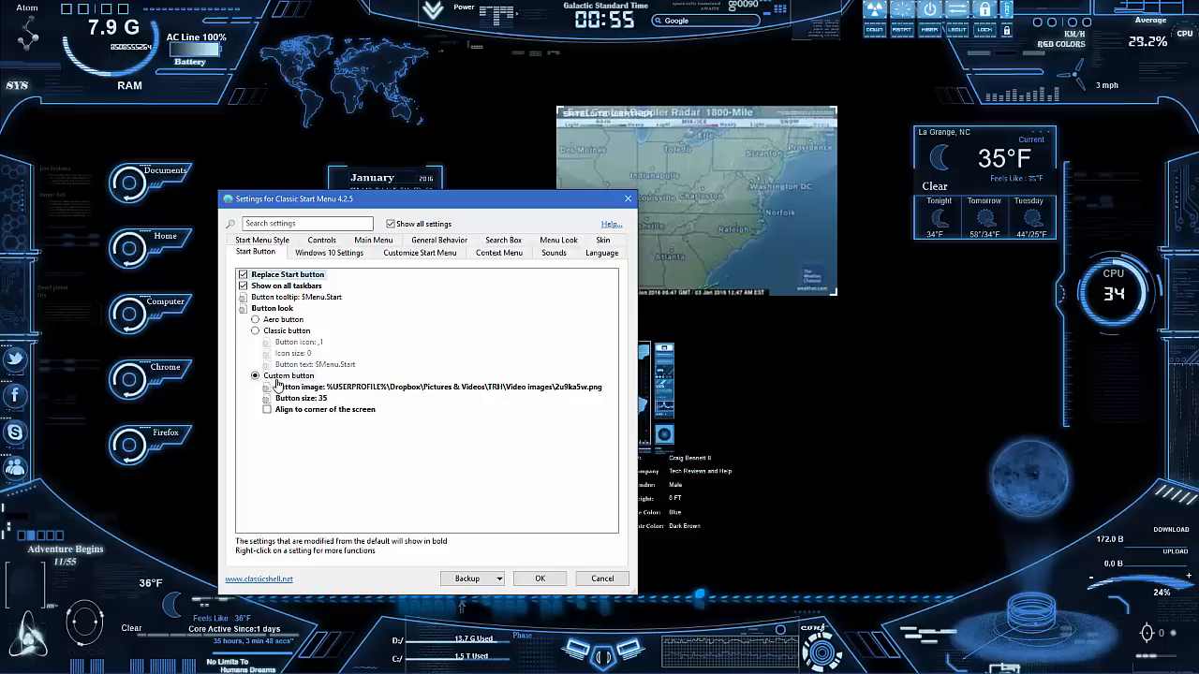
mouse_move(323, 397)
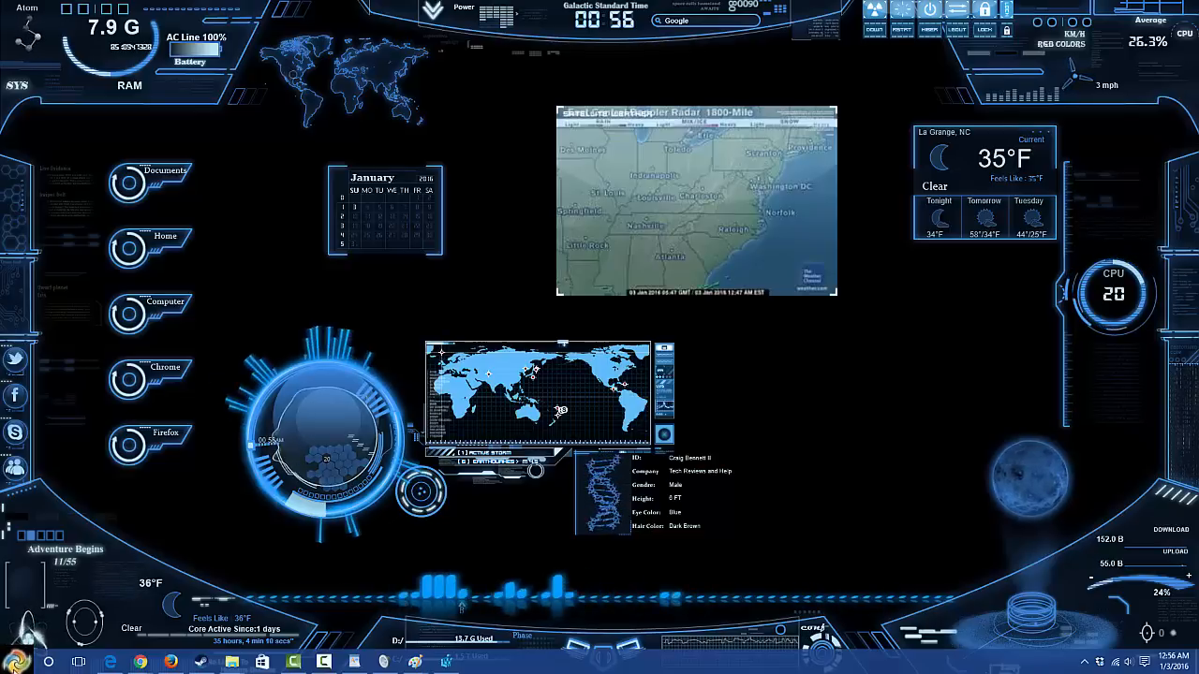
Expand the Classic Shell folder in the Windows 10 Start menu app list
left_click(15, 667)
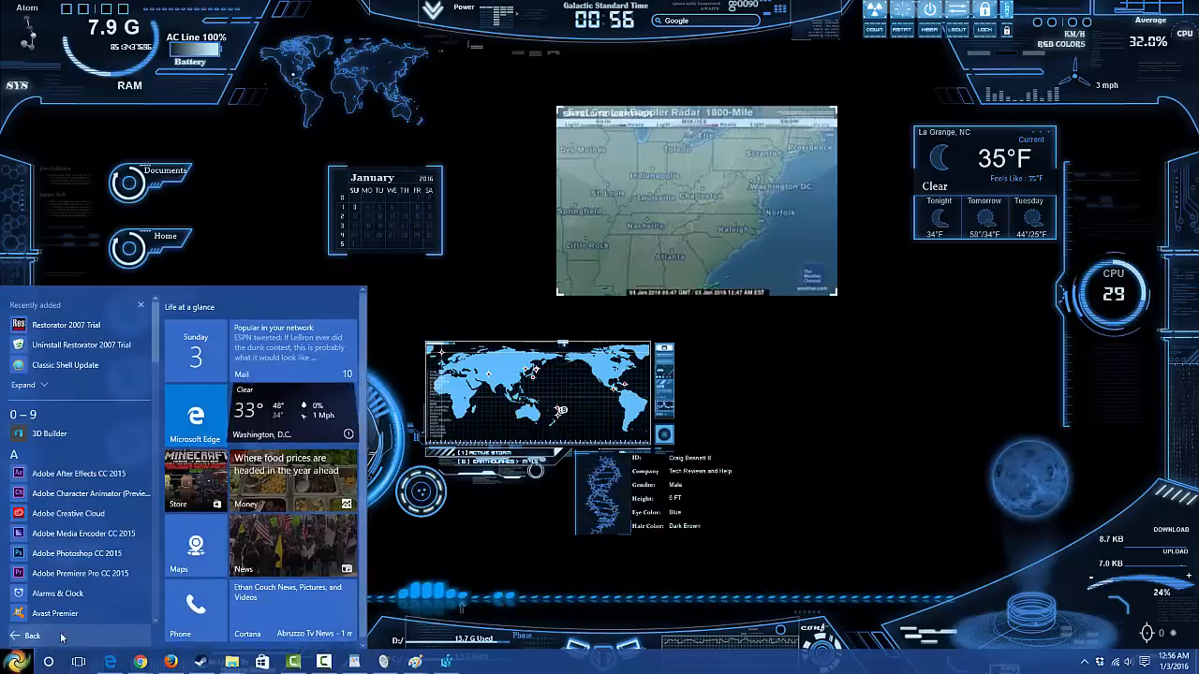
scroll("down", 3)
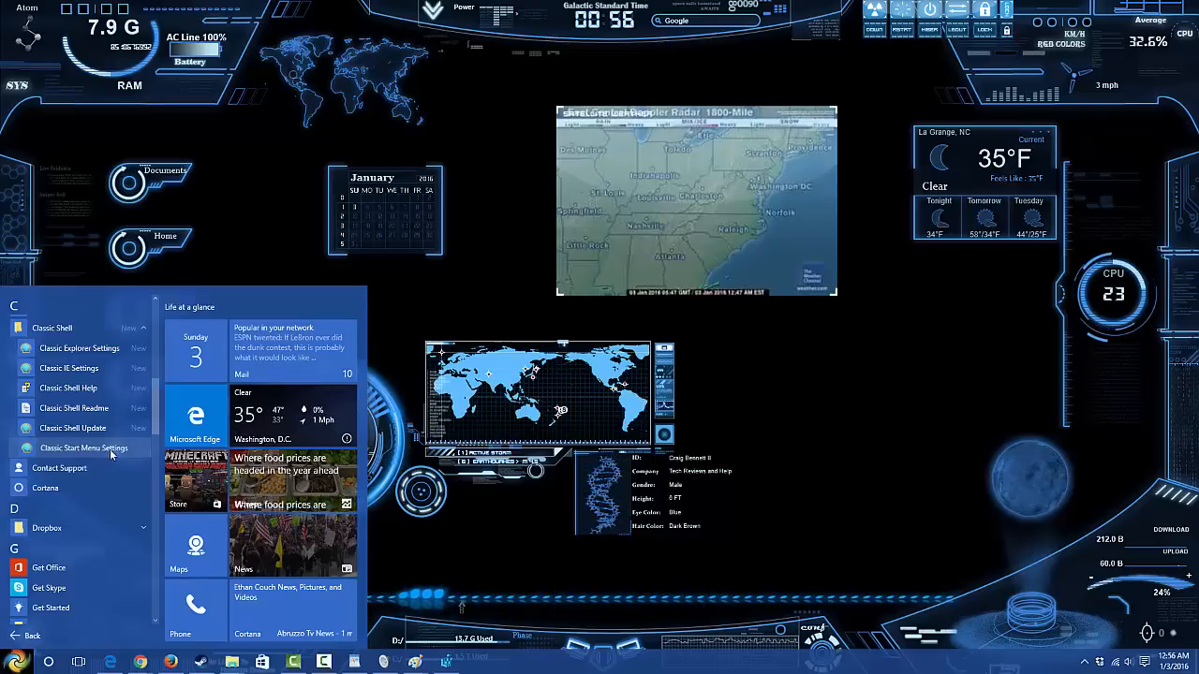
left_click(83, 448)
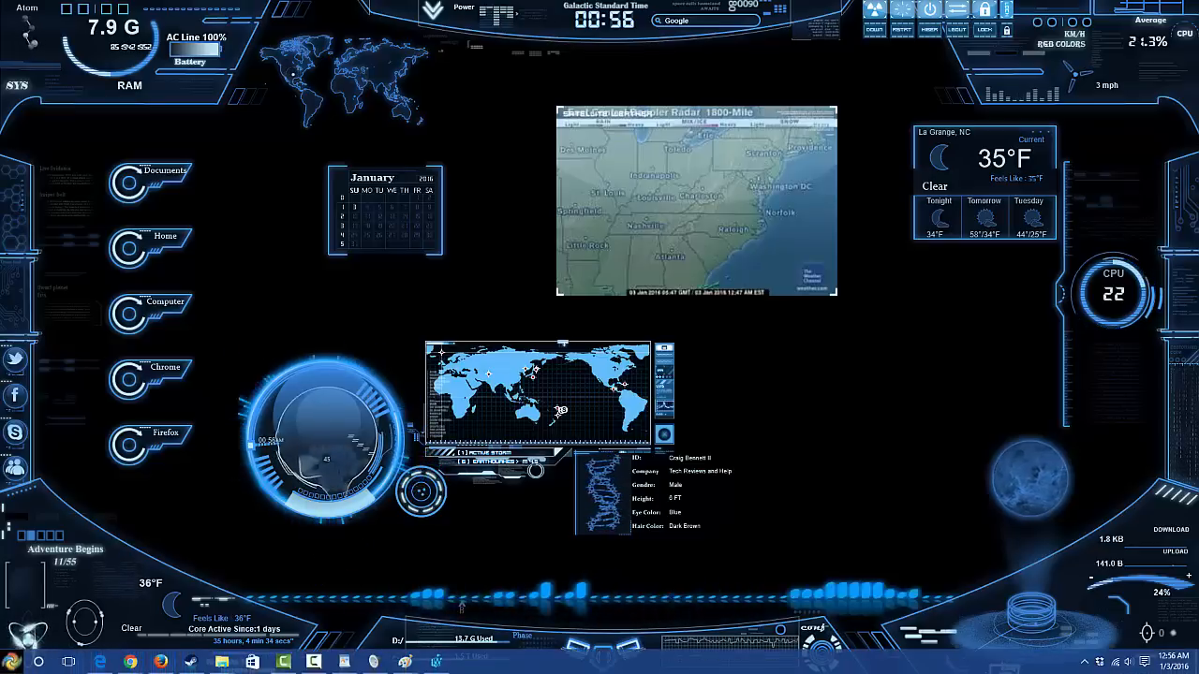
left_click(11, 660)
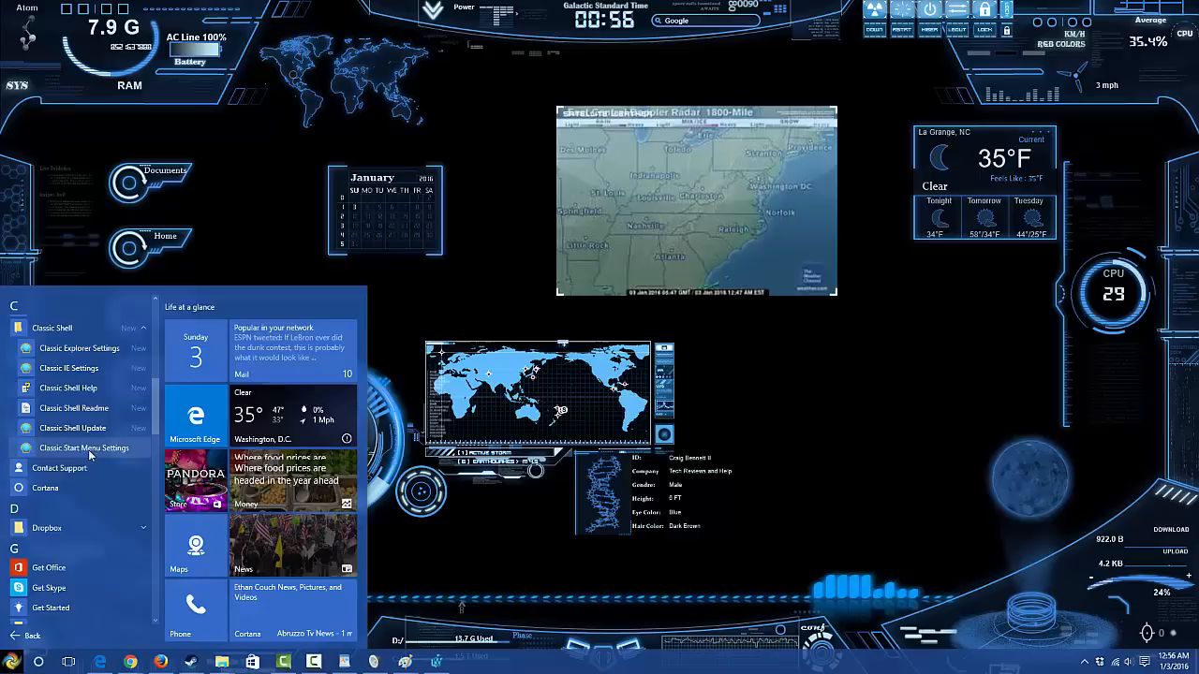
Select the Aero Start button style in Classic Start Menu Settings and check the result
left_click(84, 448)
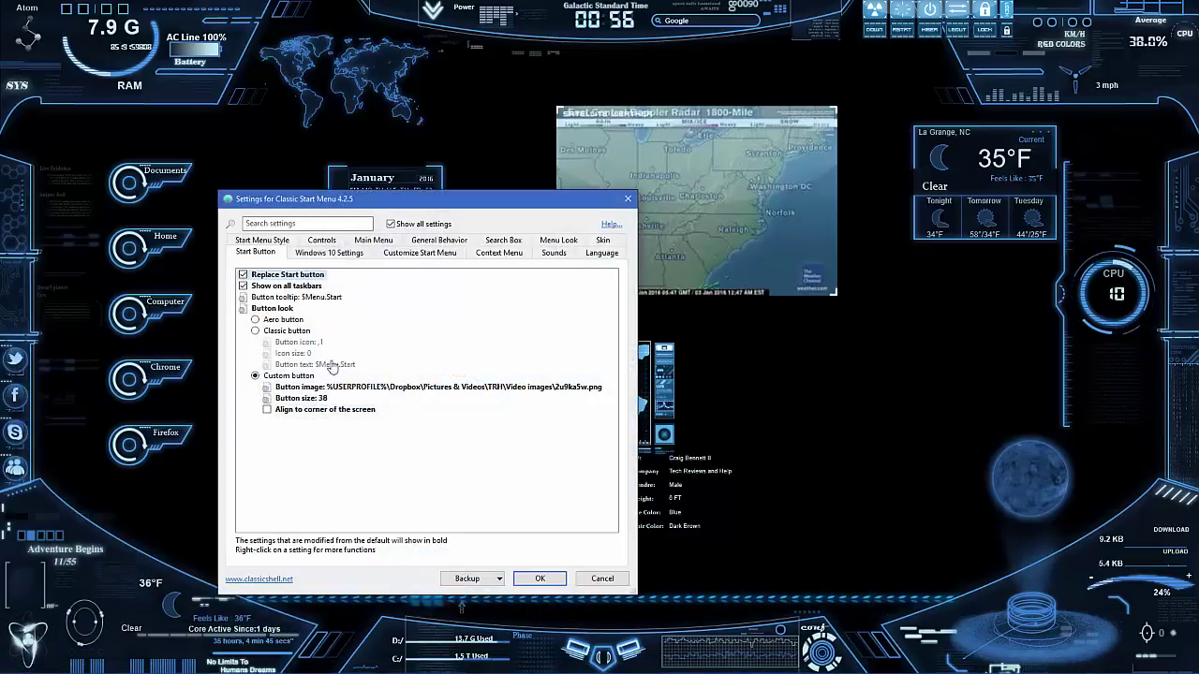
left_click(262, 240)
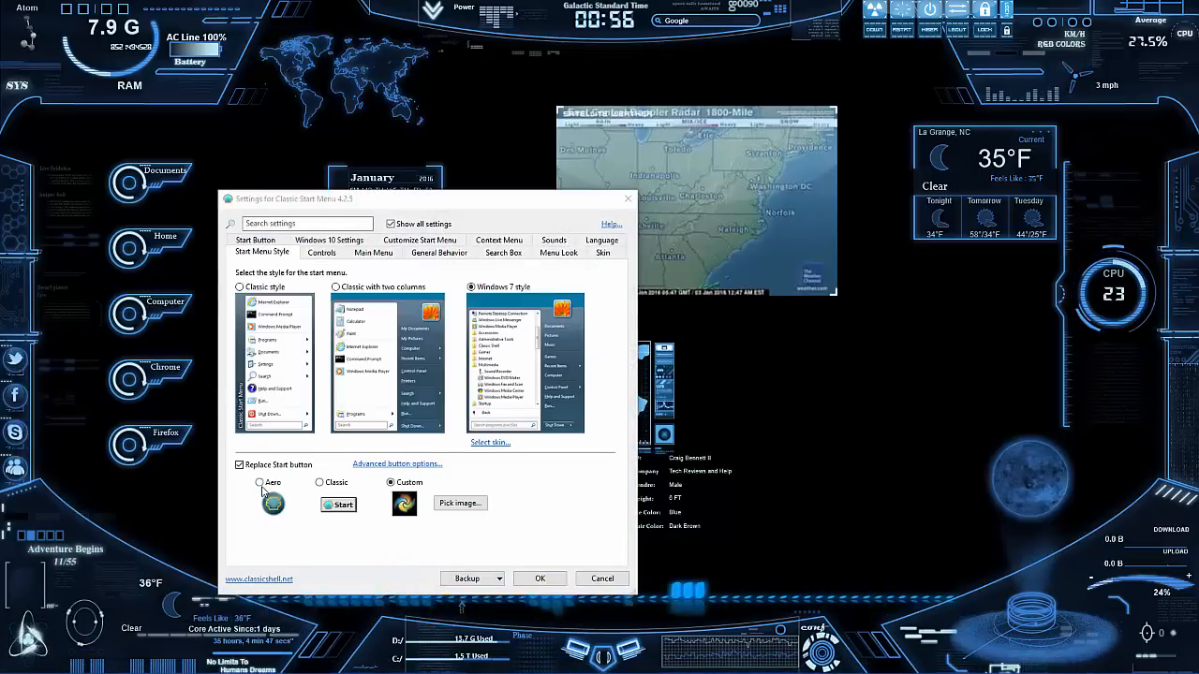
left_click(258, 483)
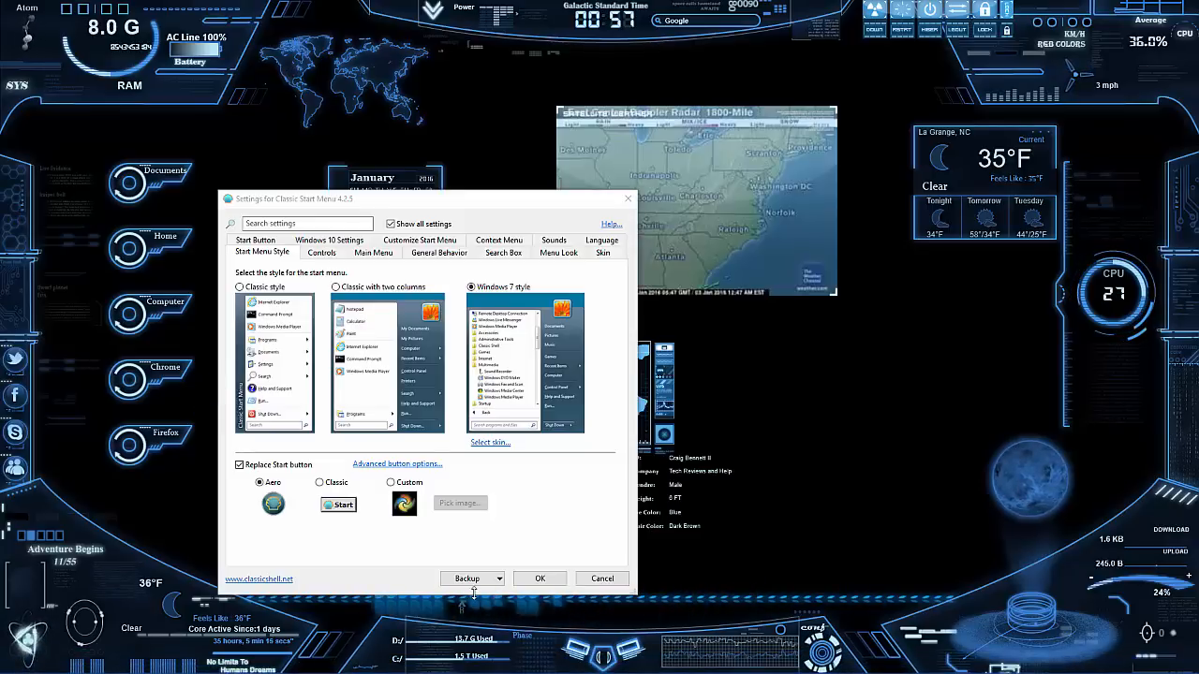
mouse_move(580, 456)
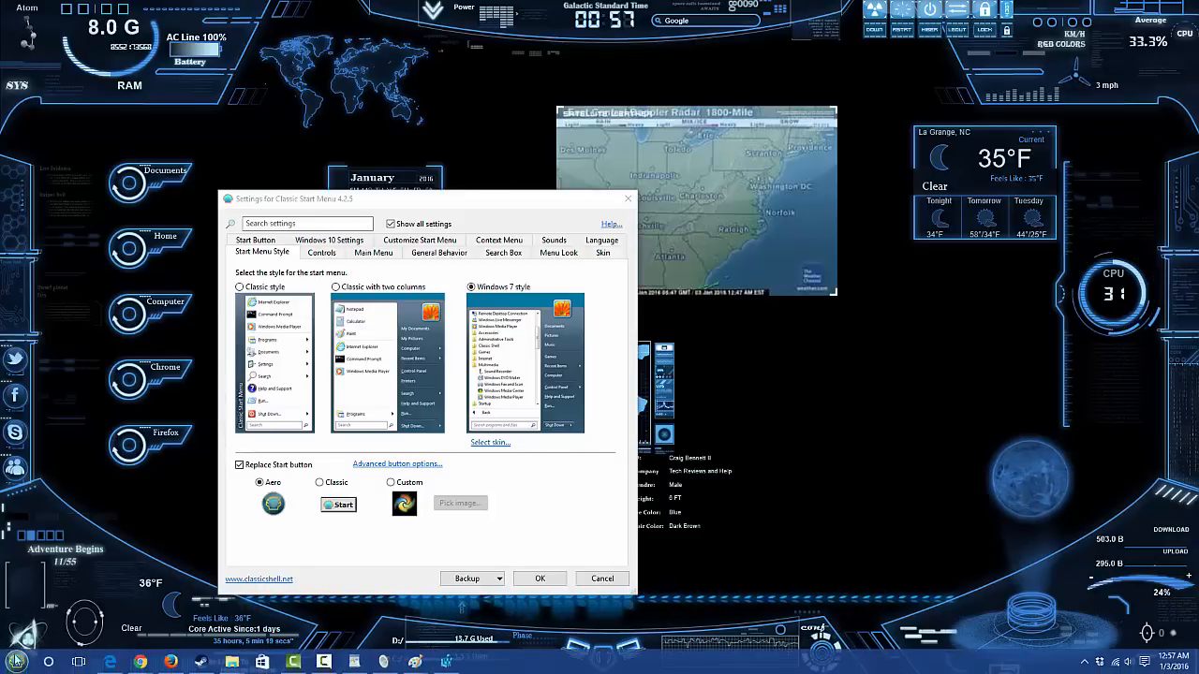
left_click(15, 660)
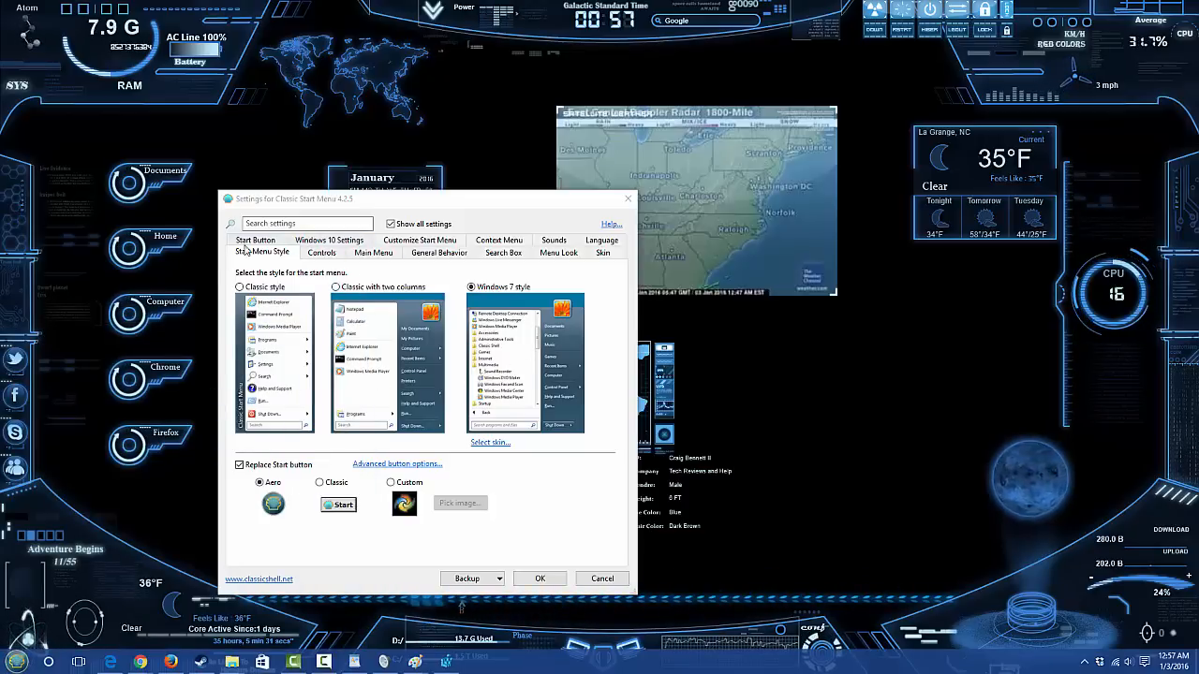
Set left click to open the Classic Start Menu, then view the Windows 10 taskbar options
left_click(323, 253)
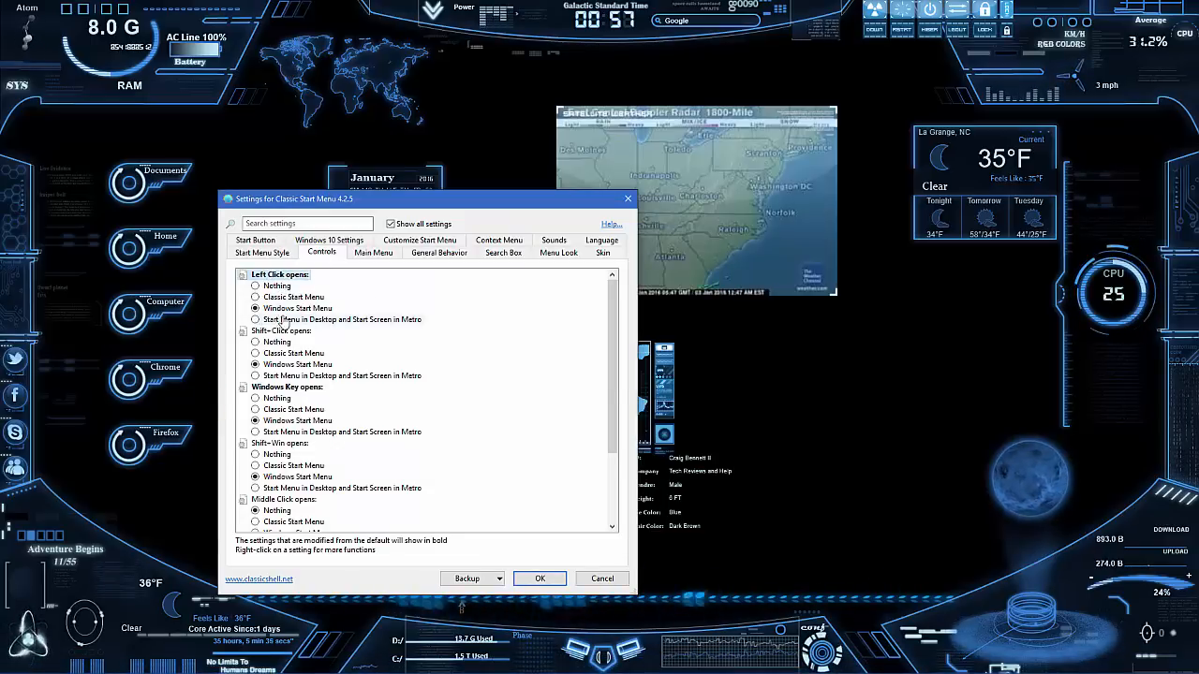
left_click(11, 661)
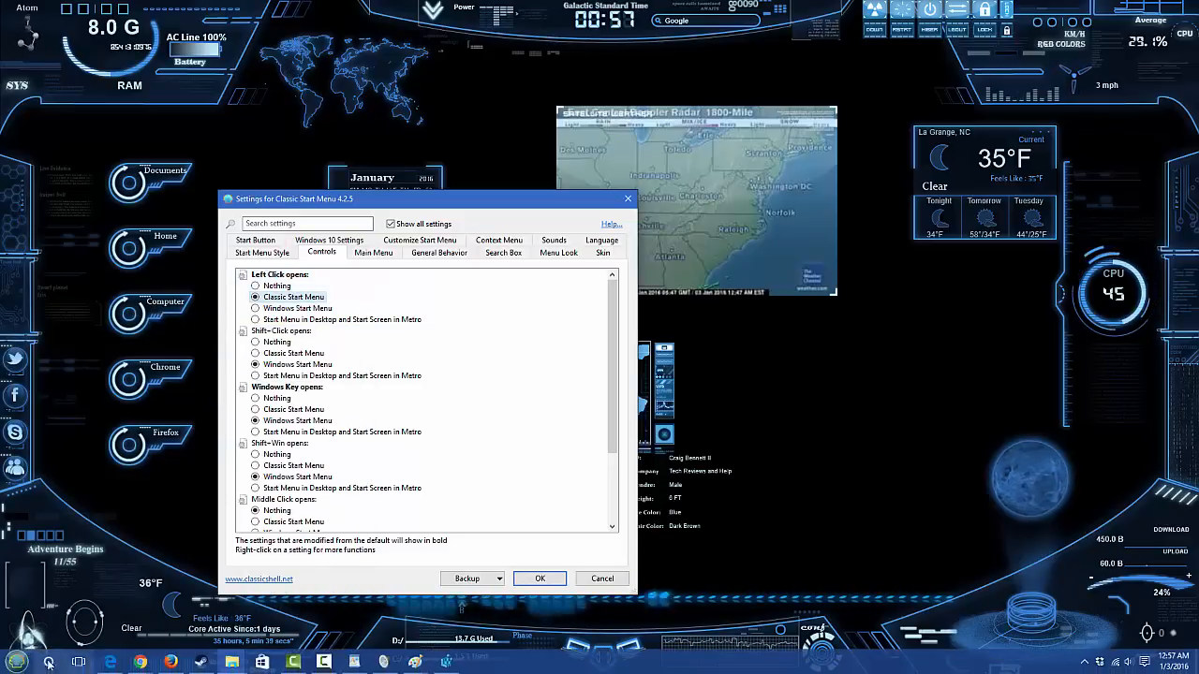
left_click(255, 307)
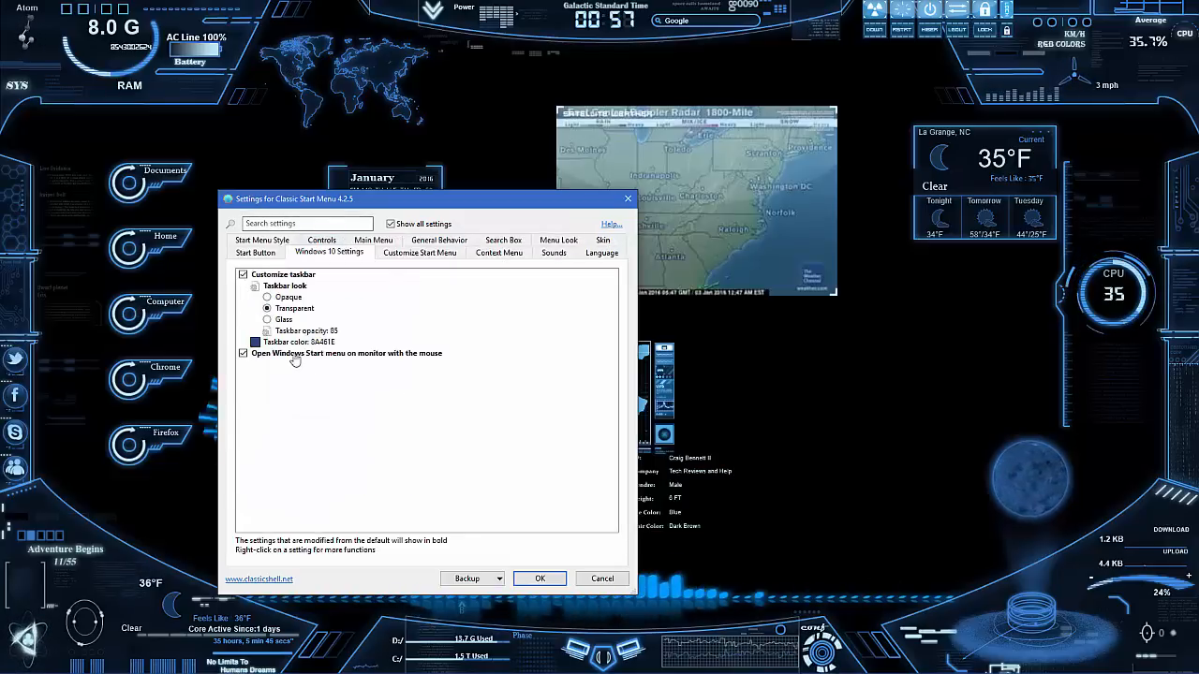
mouse_move(480, 367)
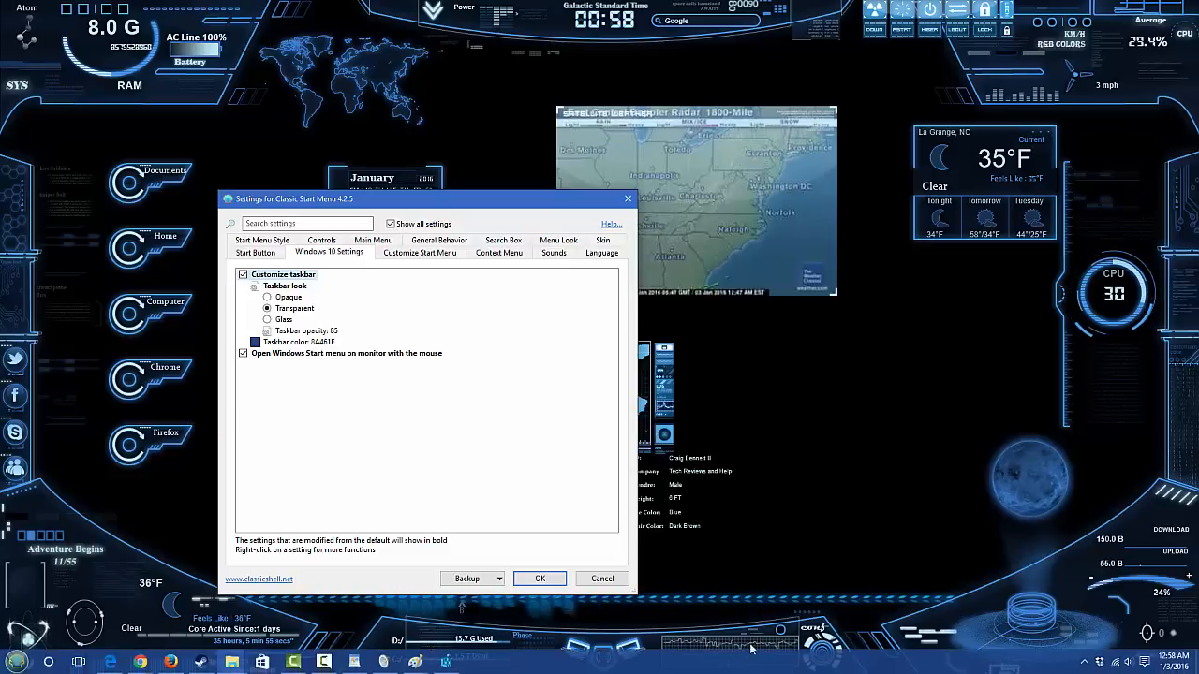
mouse_move(768, 573)
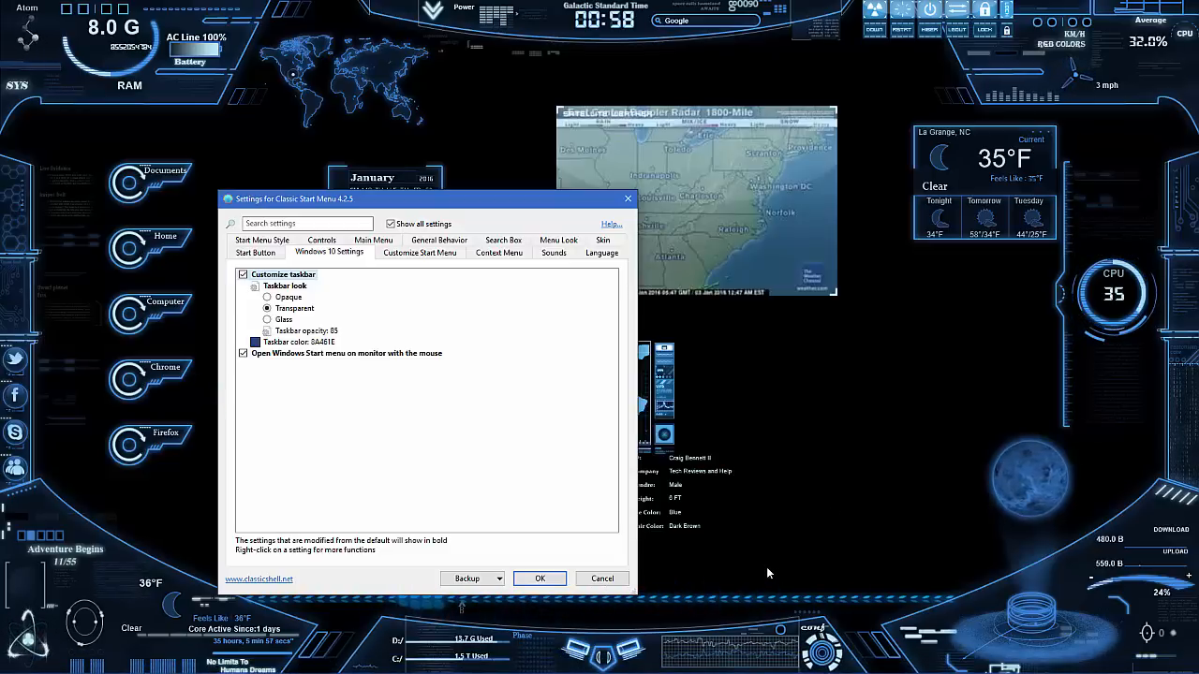